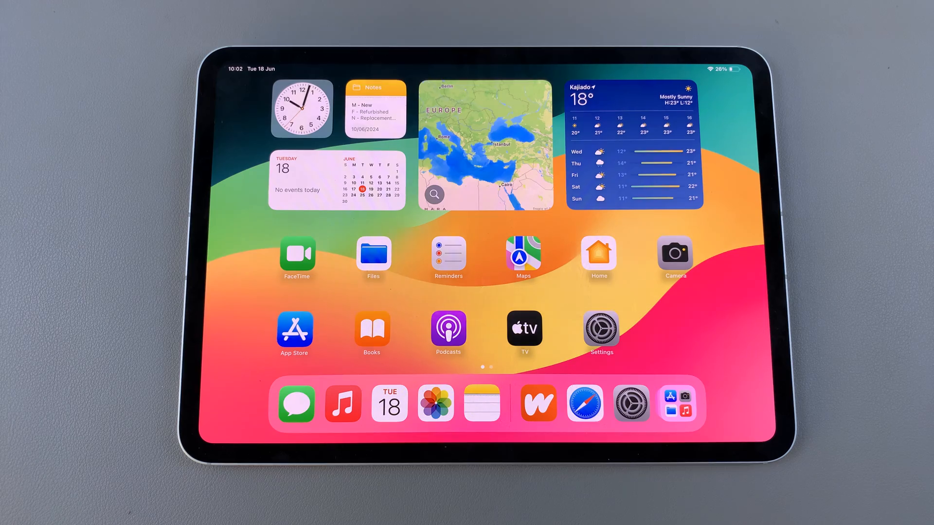
Step: Launch Photos from the Dock on the Home Screen
{"action": "left_click", "coordinate": [434, 404]}
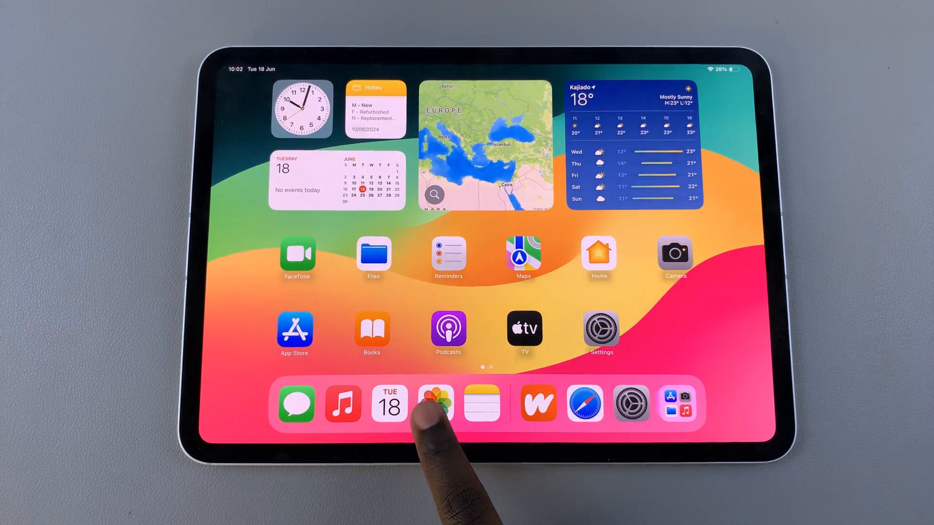
Step: Select twelve photos in the library and delete them, leaving 99 items instead of 111
{"action": "left_click", "coordinate": [435, 405]}
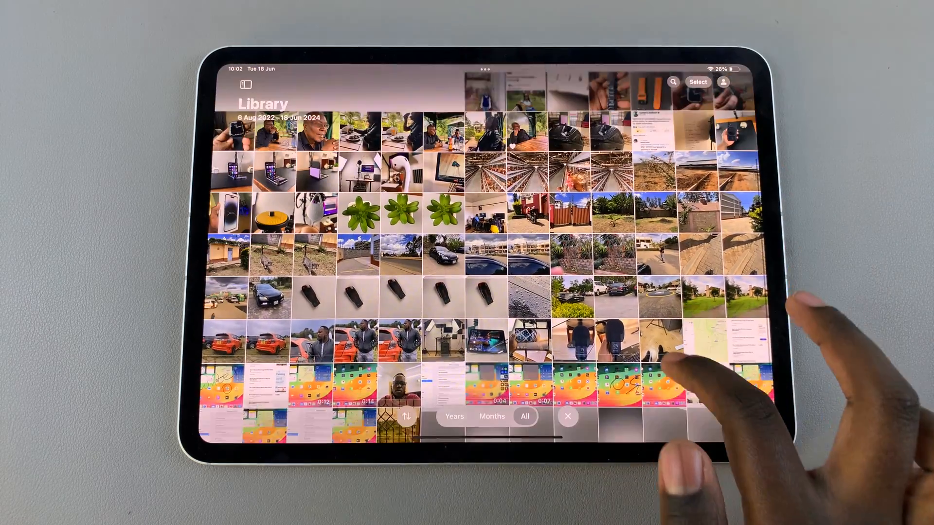
{"action": "scroll", "scroll_direction": "down", "scroll_amount": 3}
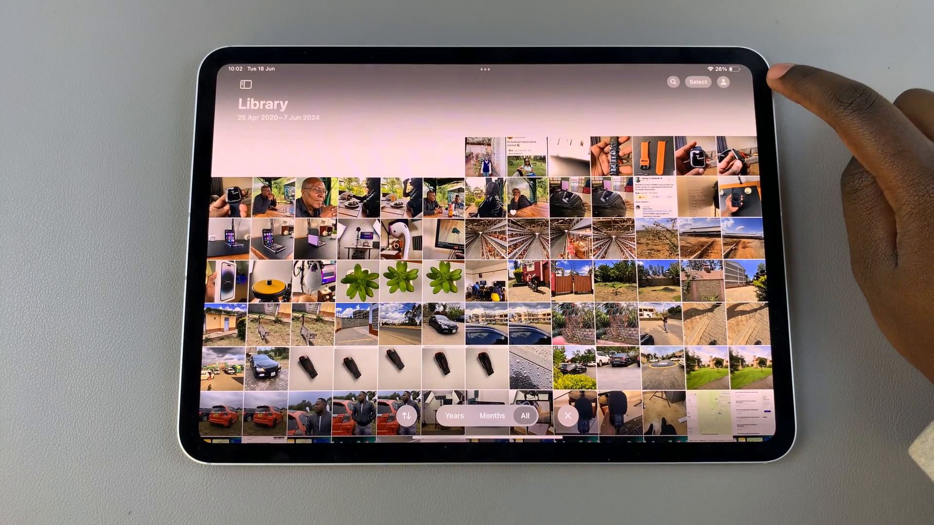
{"action": "left_click", "coordinate": [697, 82]}
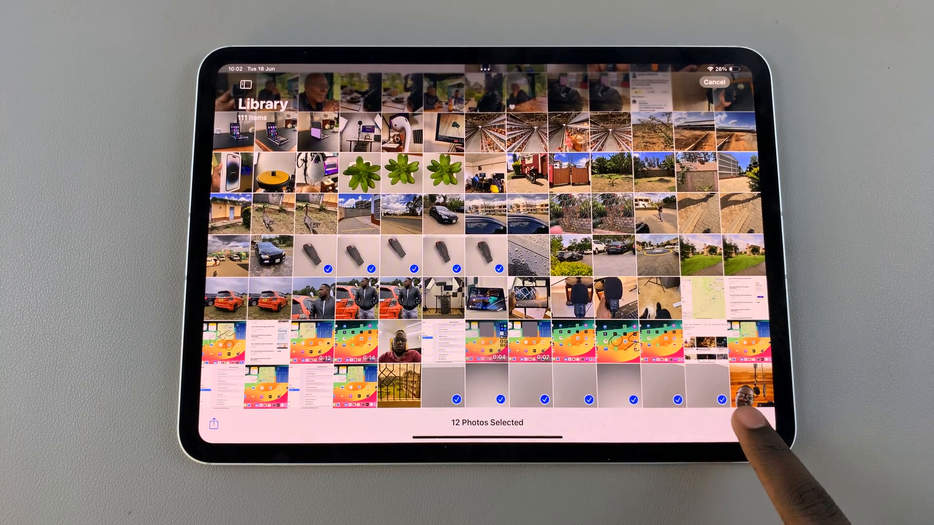
{"action": "left_click", "coordinate": [759, 423]}
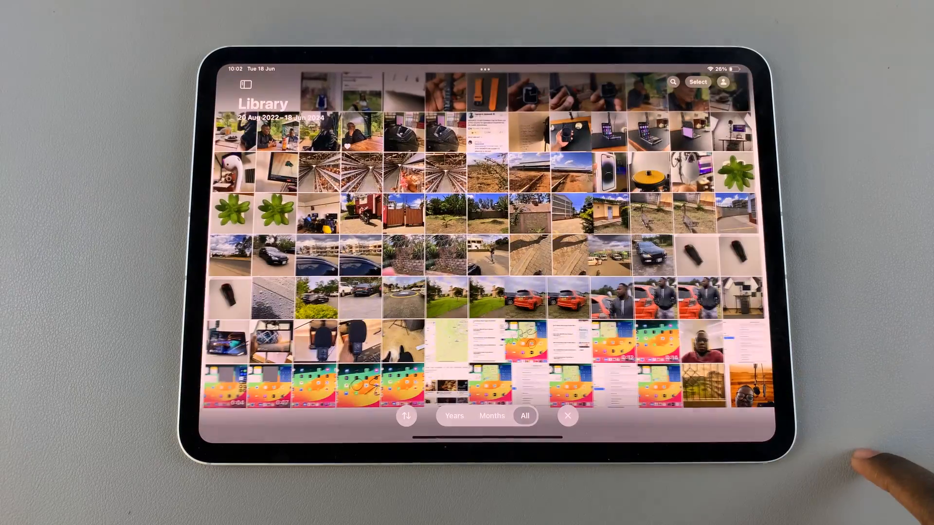
{"action": "scroll", "scroll_direction": "down", "scroll_amount": 3}
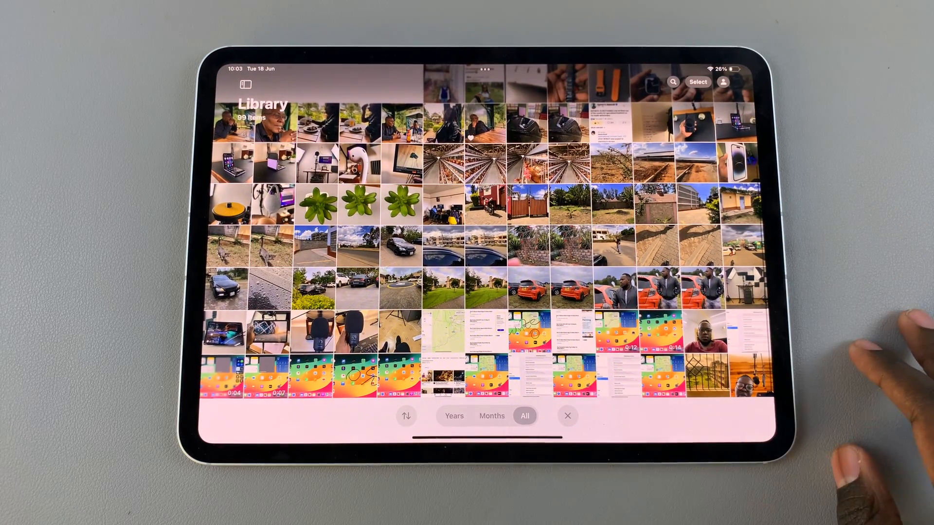
Step: Show the collections overview scrolled to the Utilities section with Hidden and Recently Deleted
{"action": "left_click", "coordinate": [567, 415]}
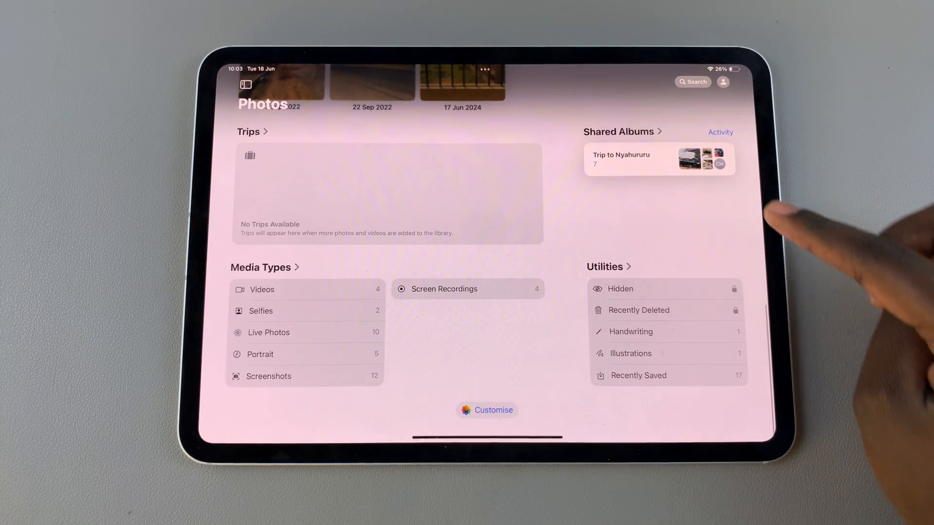
{"action": "scroll", "scroll_direction": "down", "scroll_amount": 3}
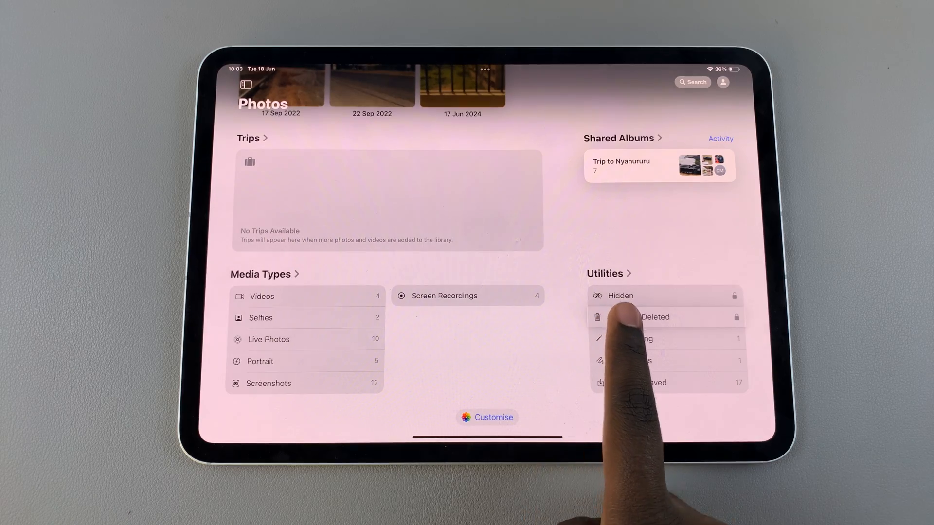
Step: Enter the Recently Deleted album and mark its photos for permanent removal
{"action": "left_click", "coordinate": [653, 317]}
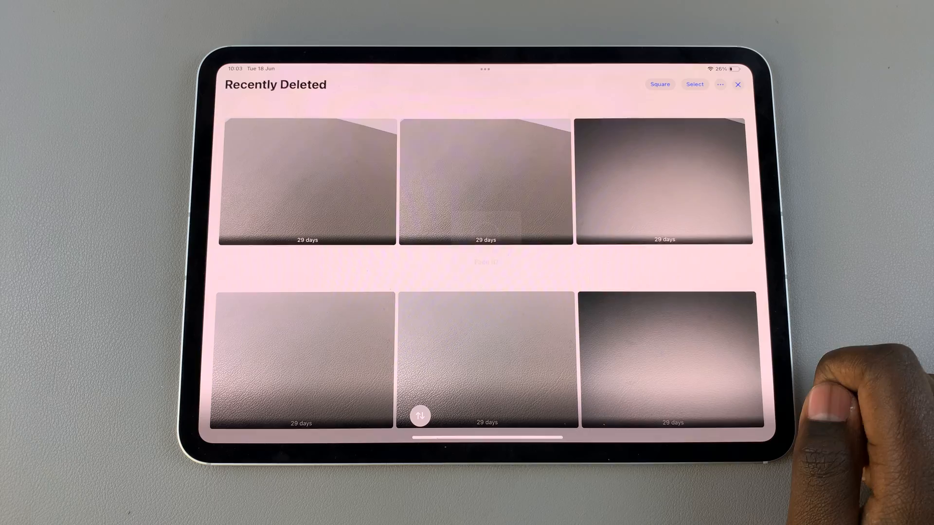
{"action": "scroll", "scroll_direction": "down", "scroll_amount": 3}
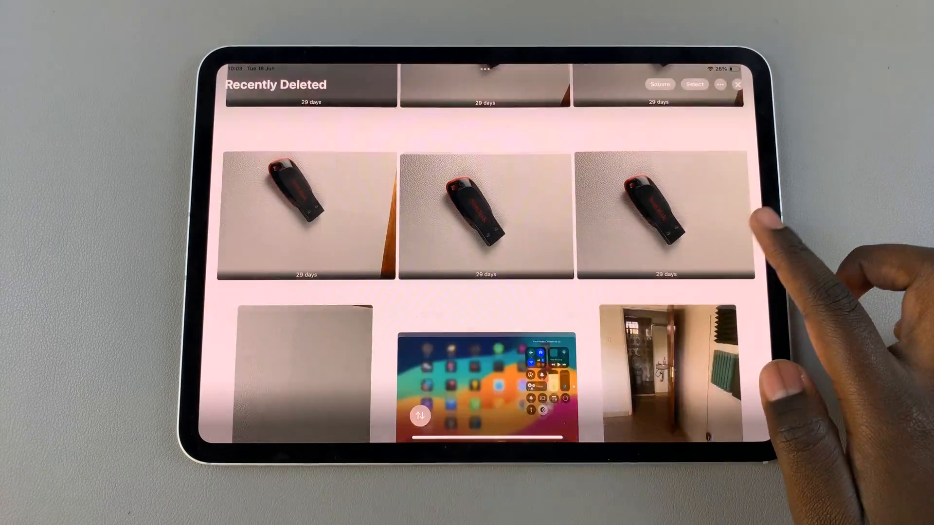
{"action": "scroll", "scroll_direction": "down", "scroll_amount": 3}
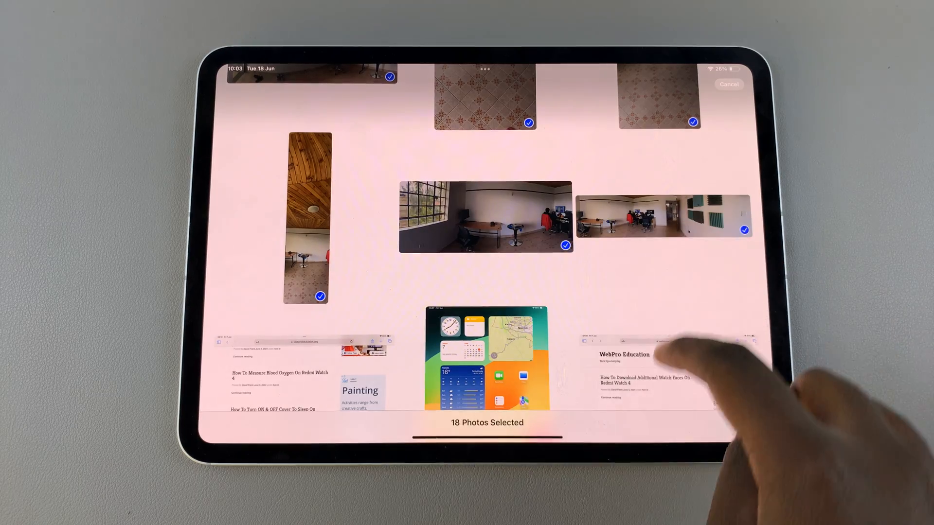
Step: Permanently delete the 22 chosen photos via Delete From This iPad
{"action": "scroll", "scroll_direction": "down", "scroll_amount": 3}
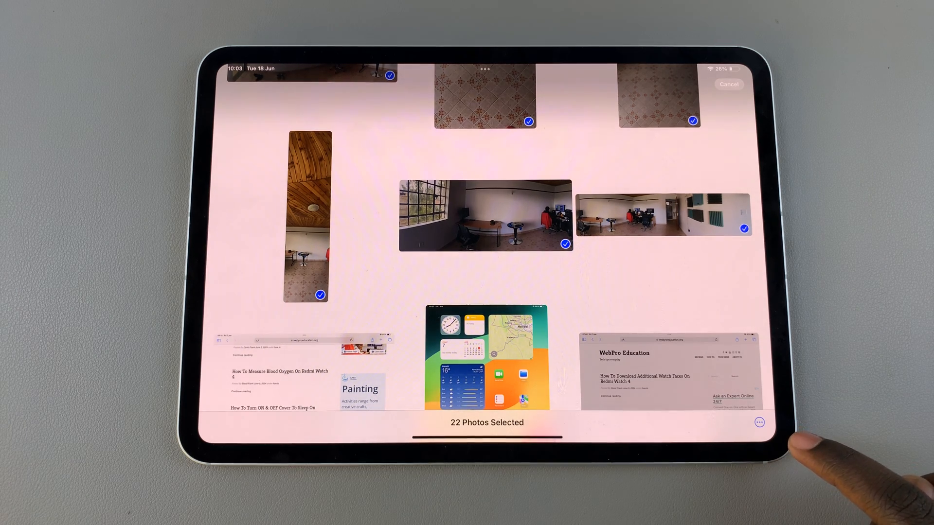
{"action": "left_click", "coordinate": [759, 423]}
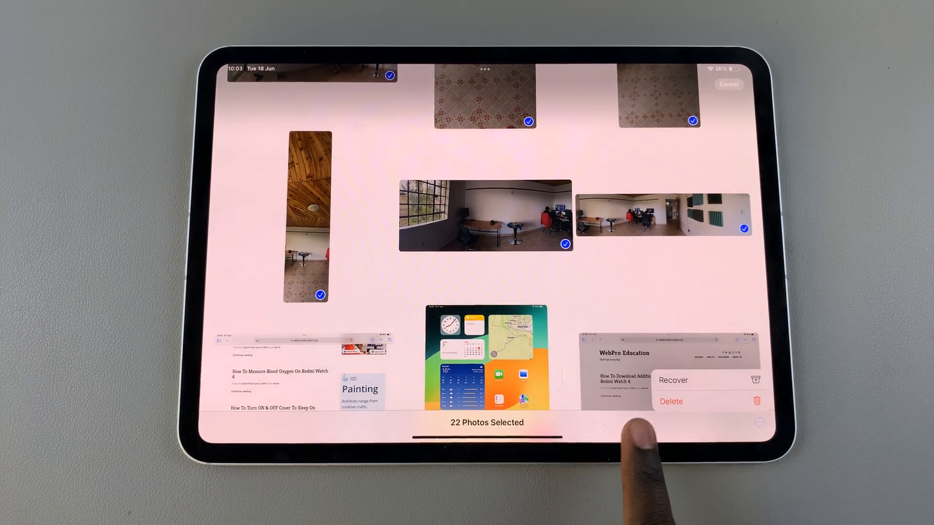
{"action": "left_click", "coordinate": [671, 400]}
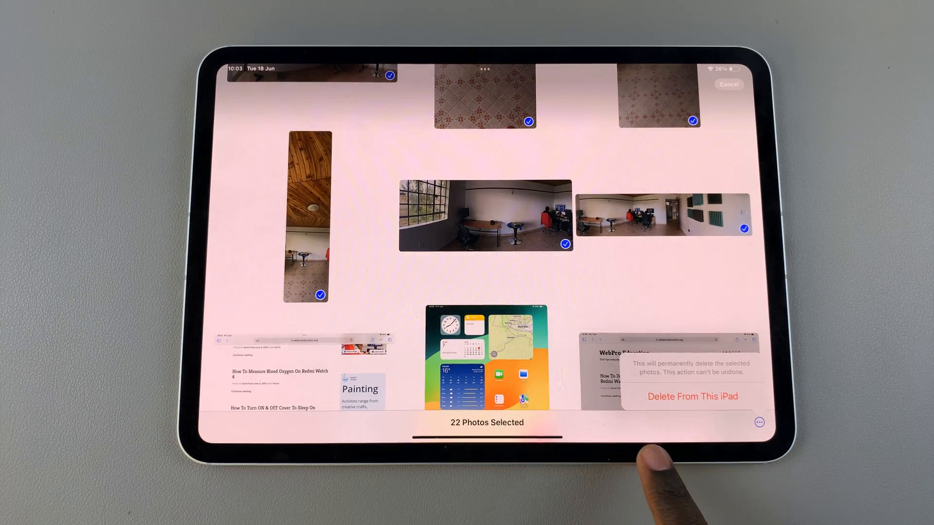
{"action": "left_click", "coordinate": [692, 396]}
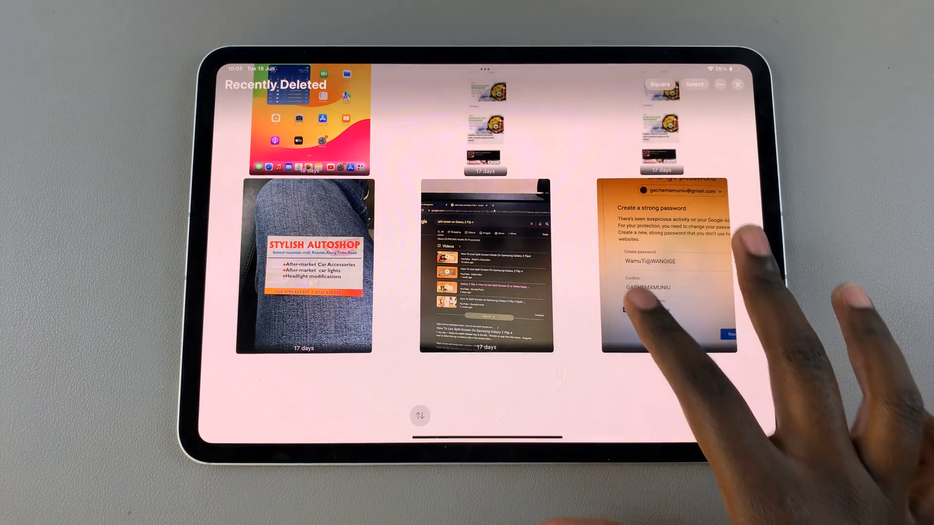
{"action": "scroll", "scroll_direction": "up", "scroll_amount": 3}
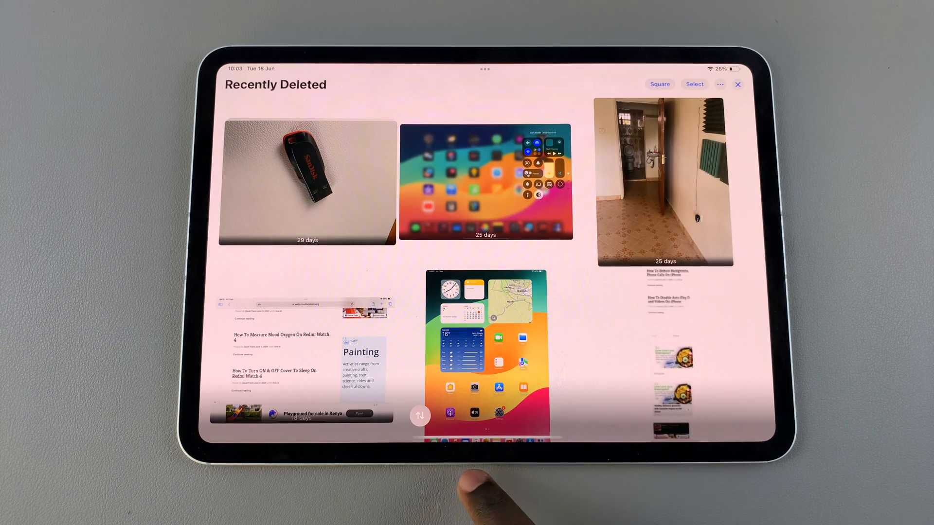